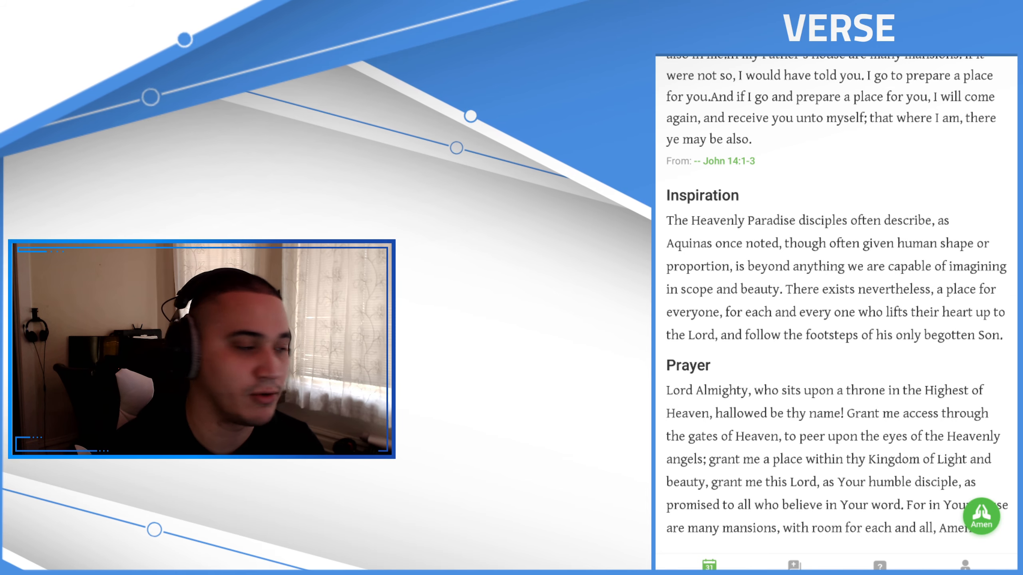
scroll(down, 3)
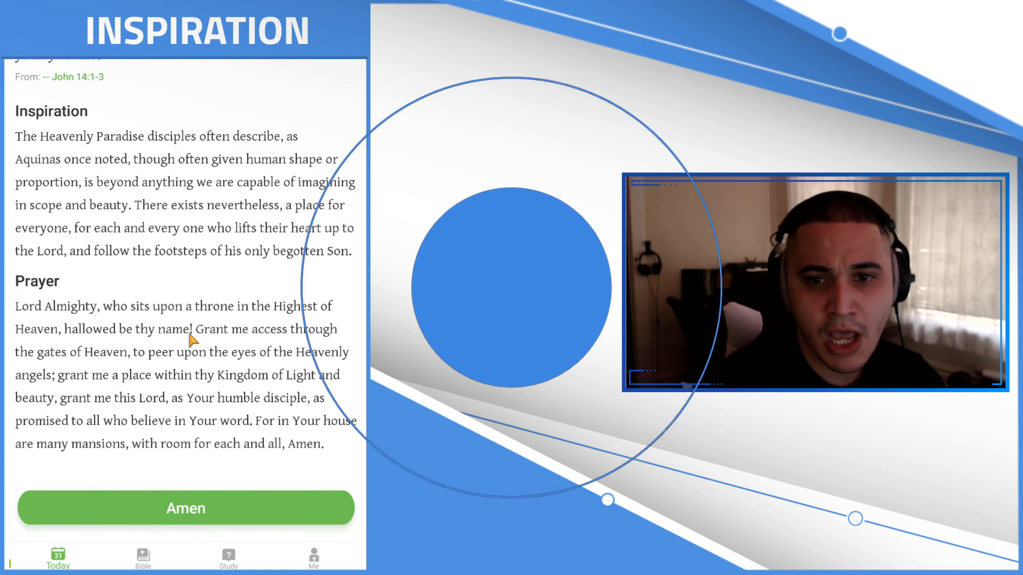
mouse_move(134, 292)
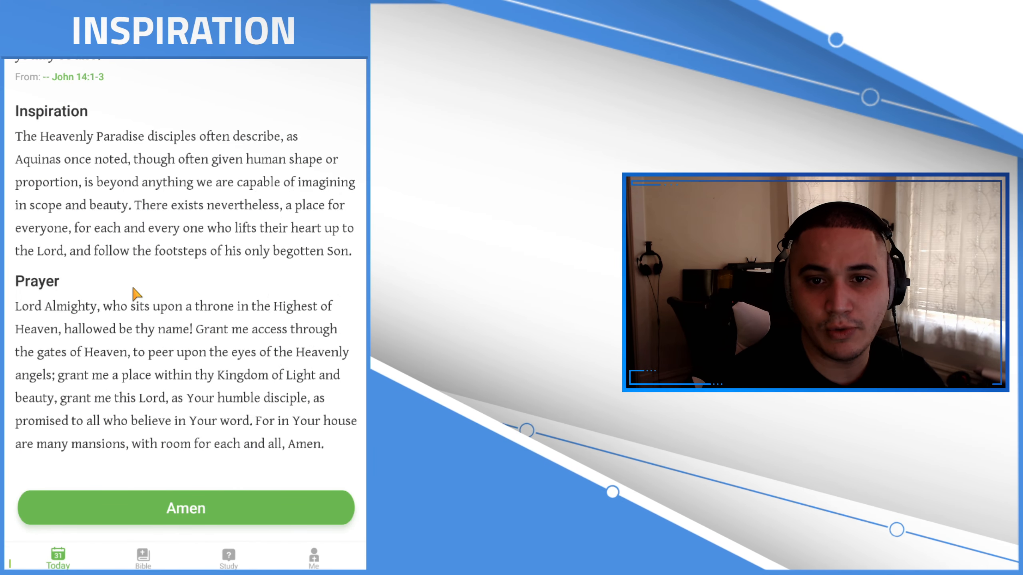
scroll(down, 3)
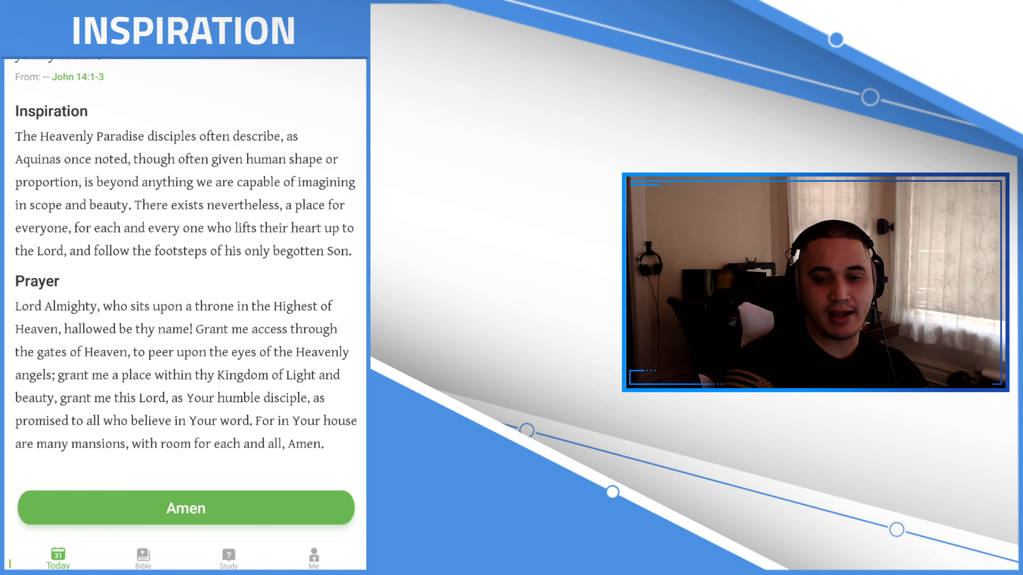
scroll(down, 3)
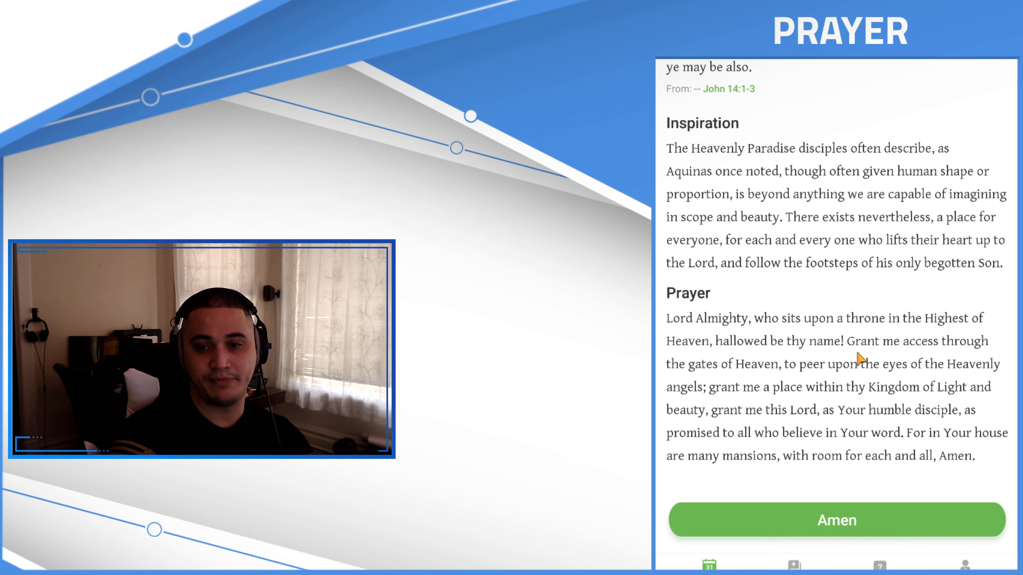
mouse_move(804, 384)
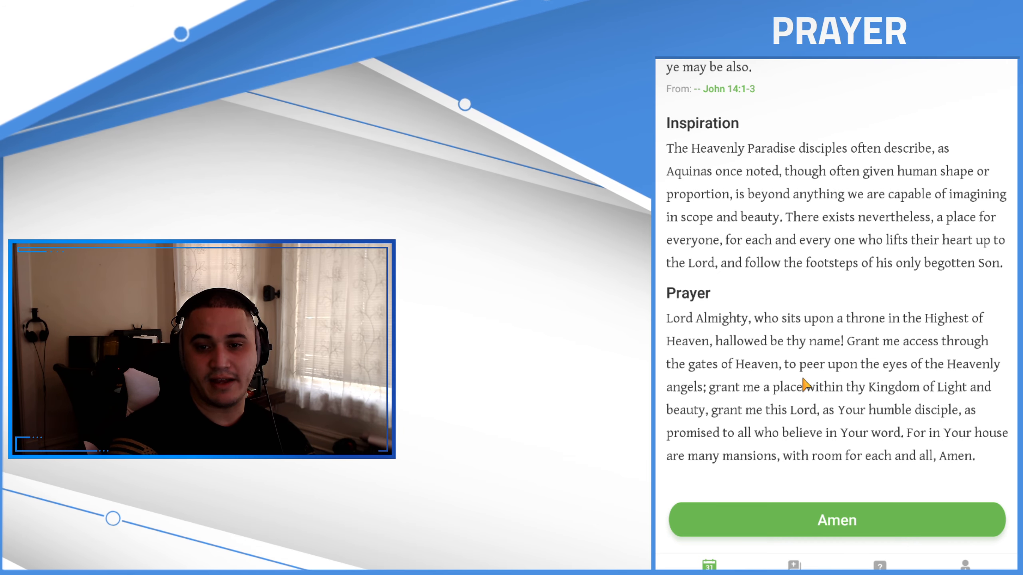